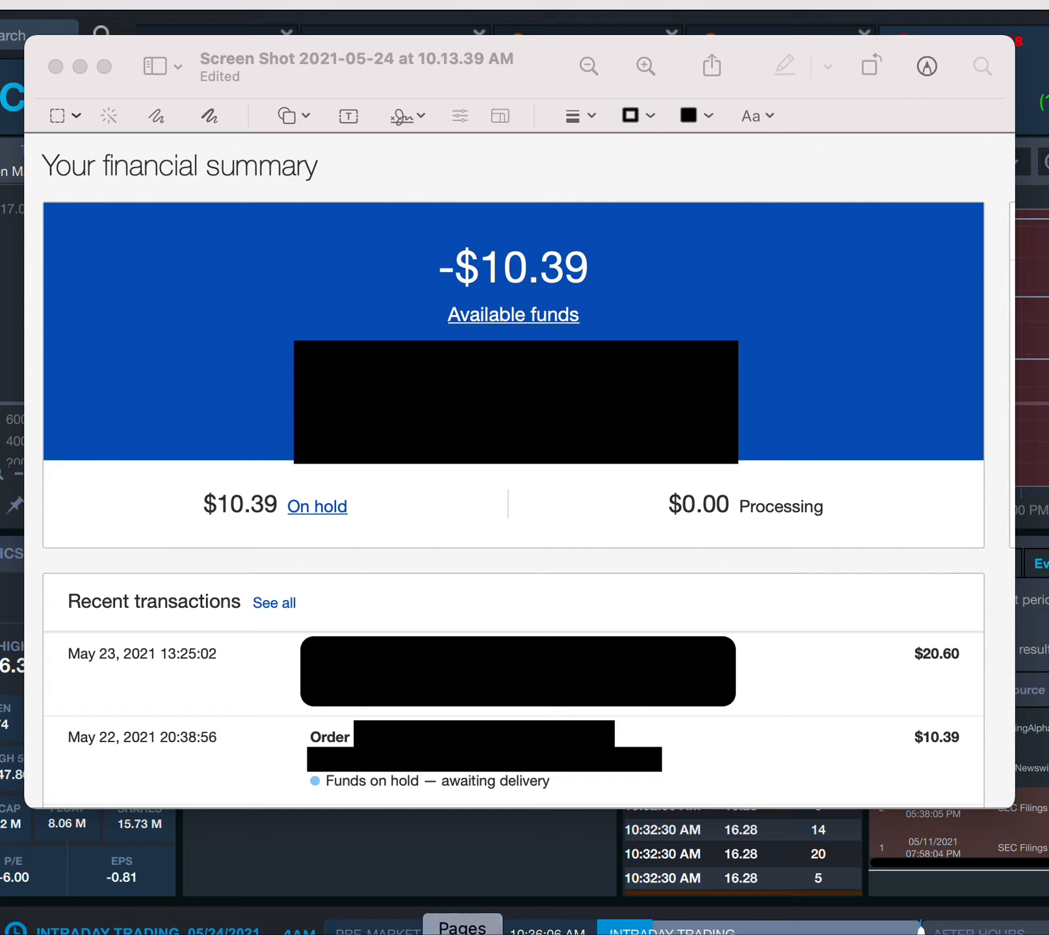
mouse_move(804, 770)
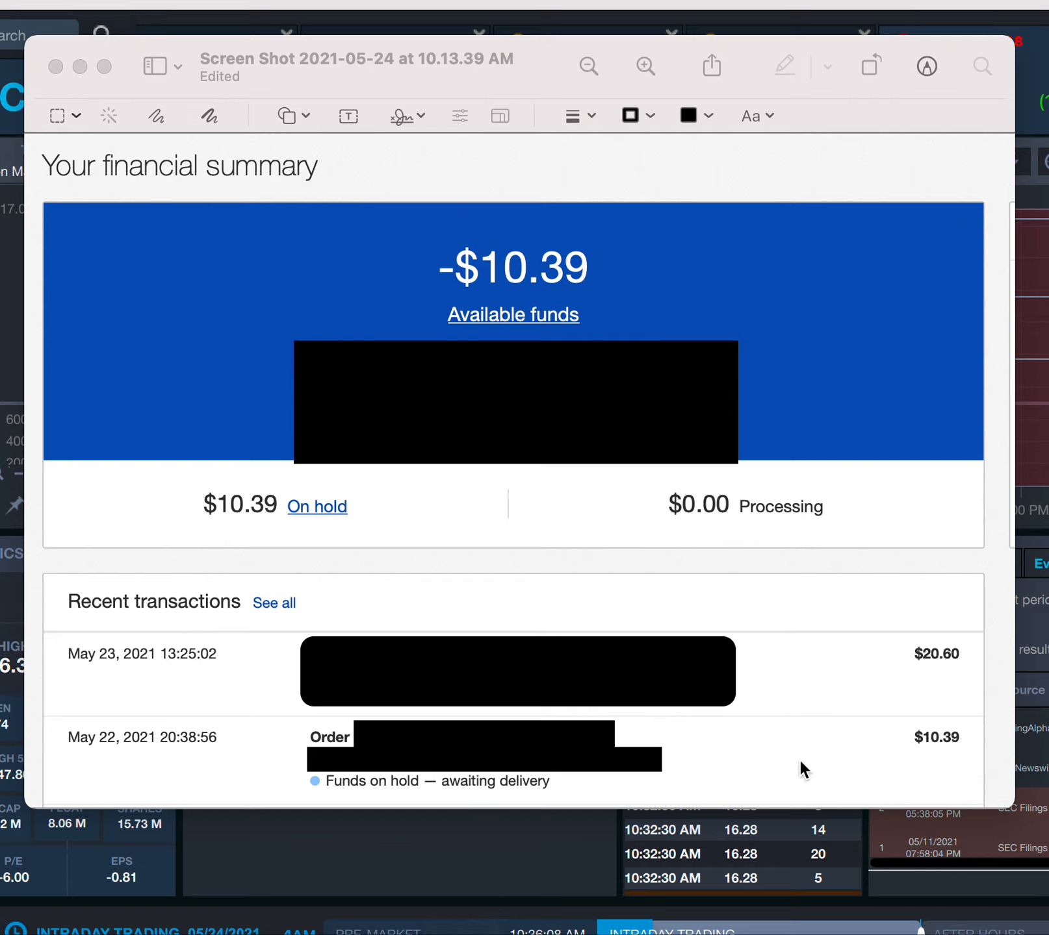